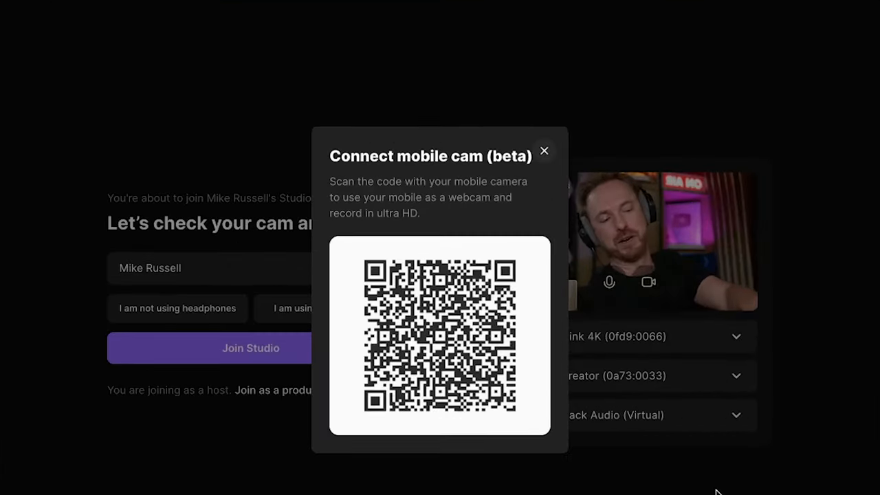
Step: Close the mobile cam dialog to reach the studio dashboard listing its recordings
left_click(544, 151)
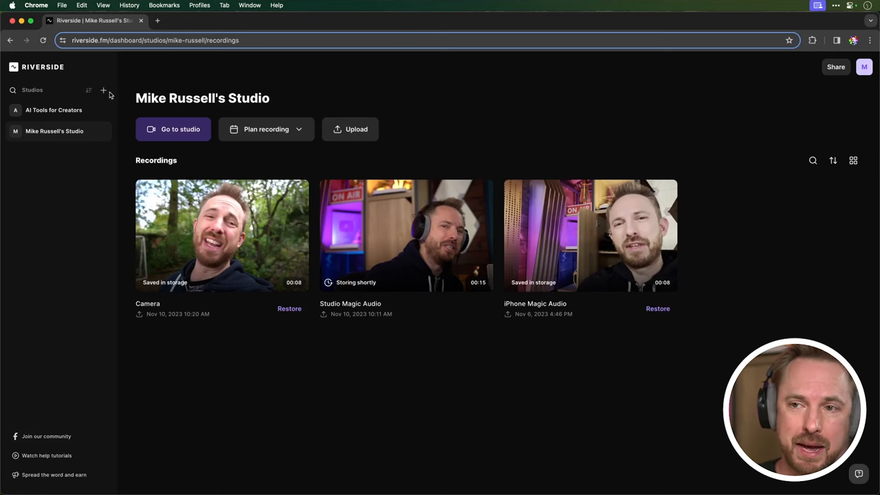
Step: Go to the studio's cam-and-mic check page and list the available camera sources
left_click(174, 130)
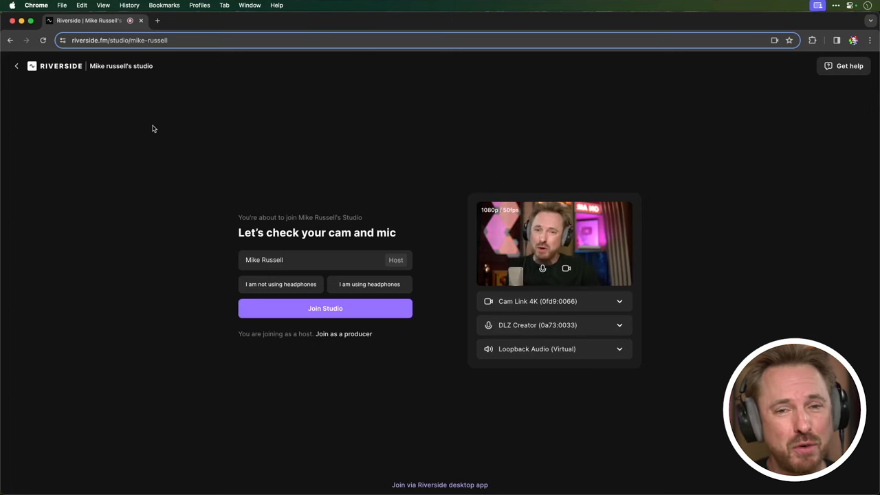
left_click(554, 301)
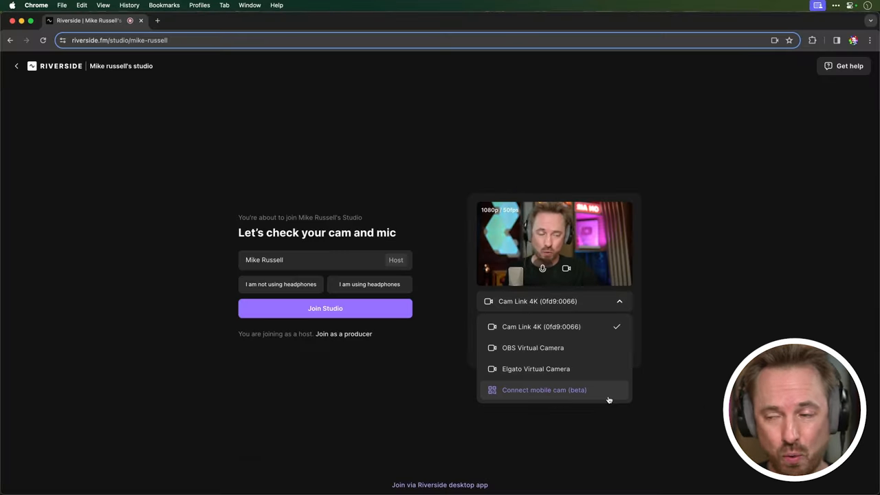
left_click(544, 390)
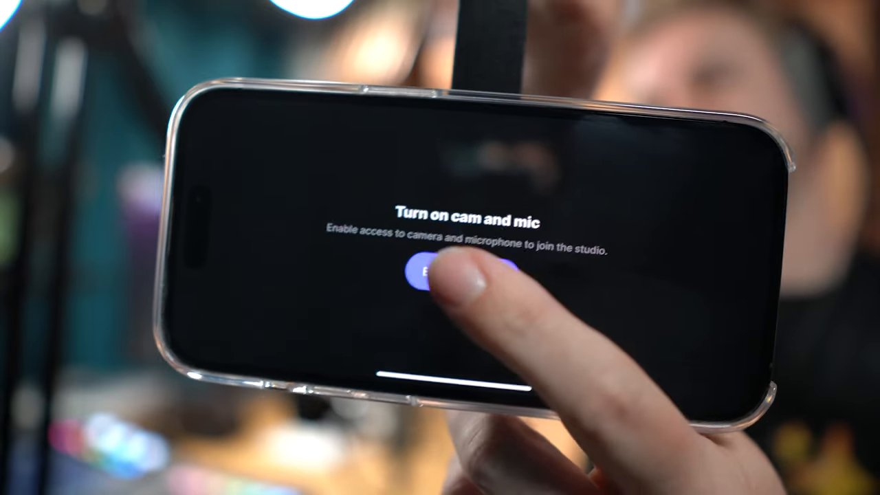
Step: Enable camera and microphone access on the iPhone so it becomes the 2160p camera source
left_click(427, 274)
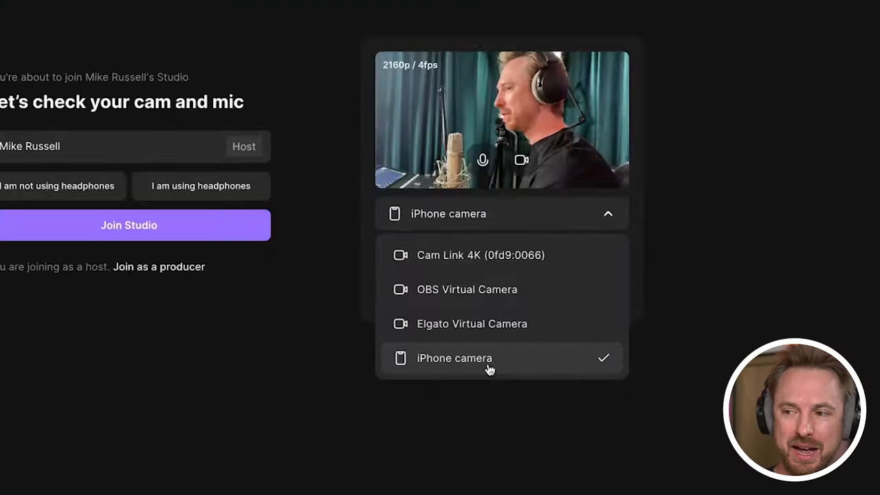
Step: Join the studio with the iPhone camera as the 4K source and list the microphones, including iPhone mic
left_click(129, 225)
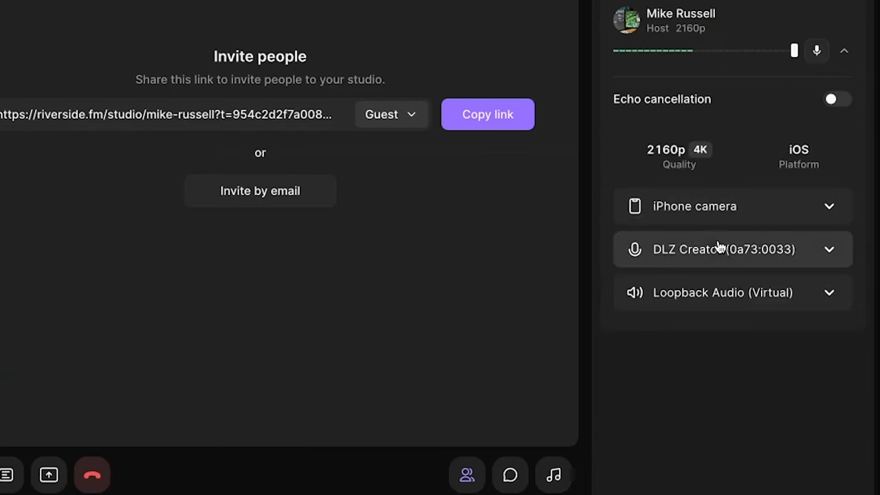
left_click(732, 249)
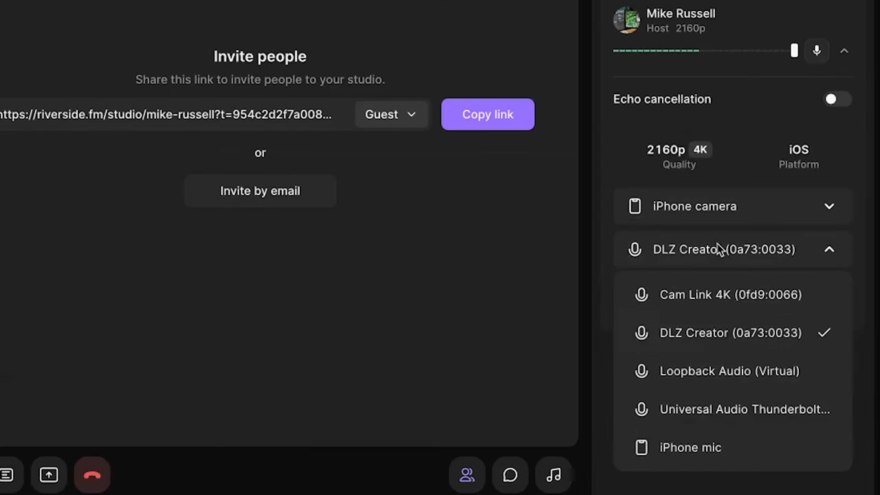
mouse_move(690, 447)
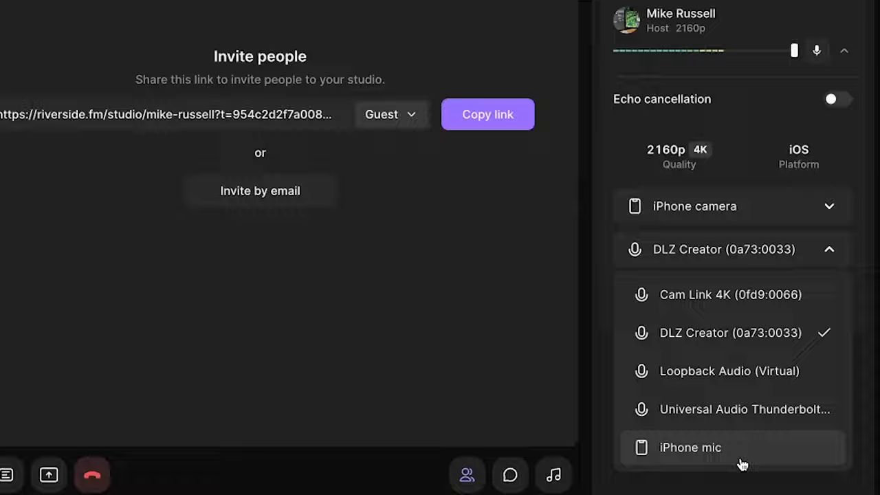